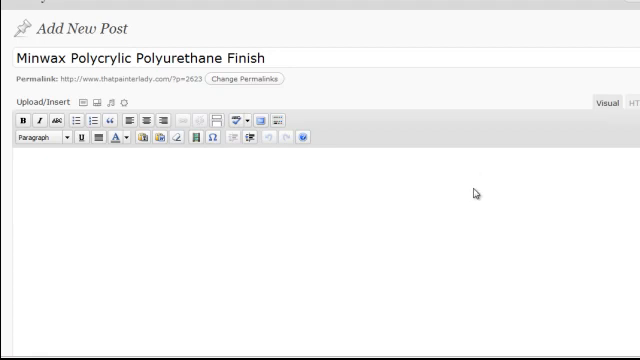
mouse_move(478, 208)
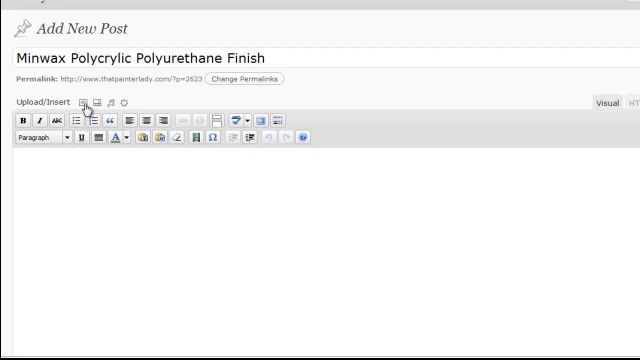
mouse_move(84, 104)
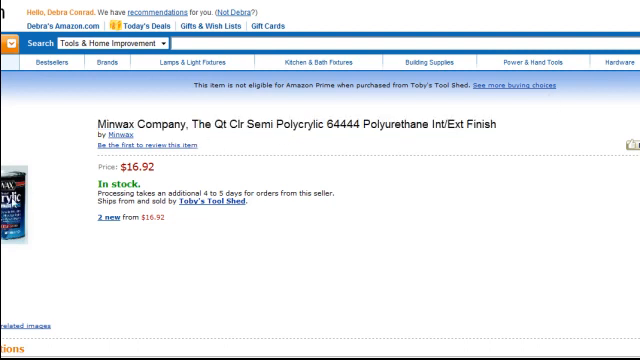
mouse_move(12, 205)
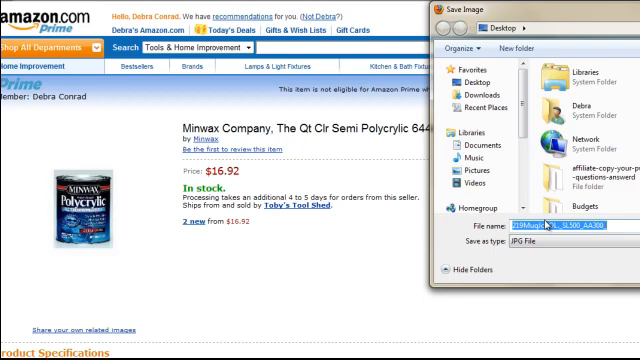
Save the Amazon product photo to the desktop as 'Minwax Polycrylic'.
type("Minwax P")
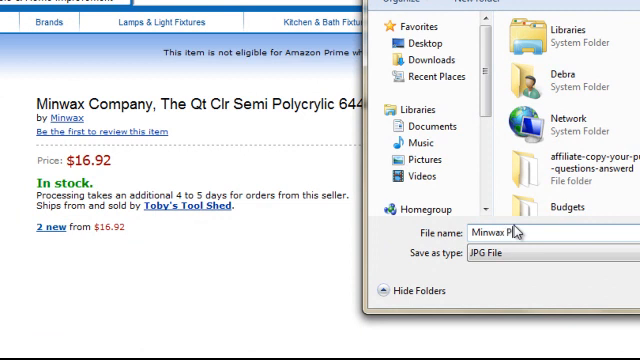
type("olycr")
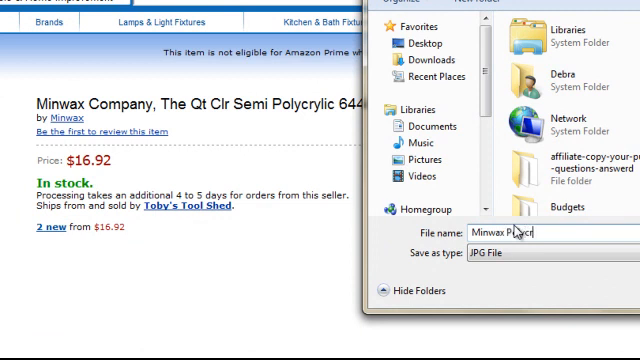
type("olycrylic")
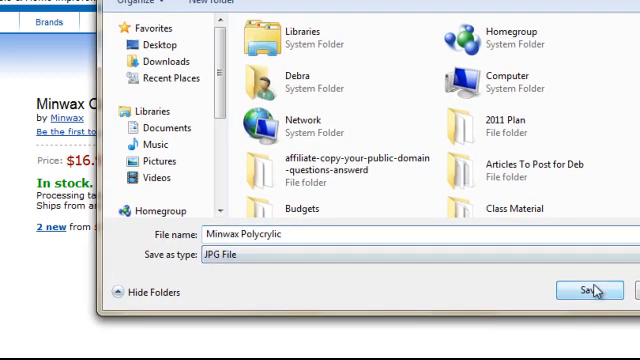
left_click(591, 290)
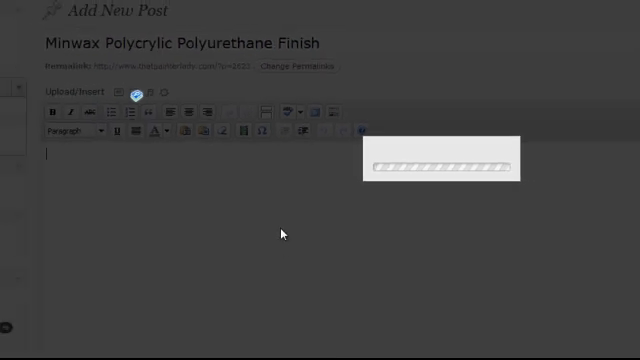
Upload Minwax Polycrylic.jpg from the desktop into the media library.
left_click(140, 94)
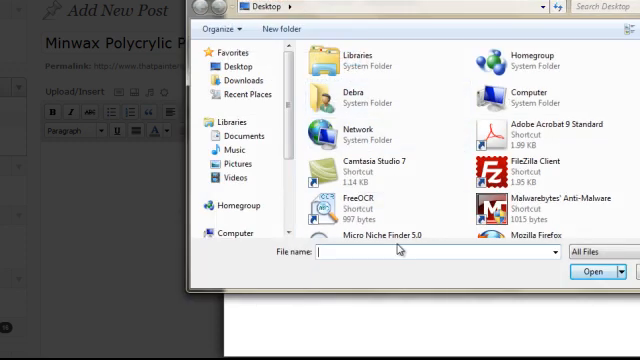
type("m")
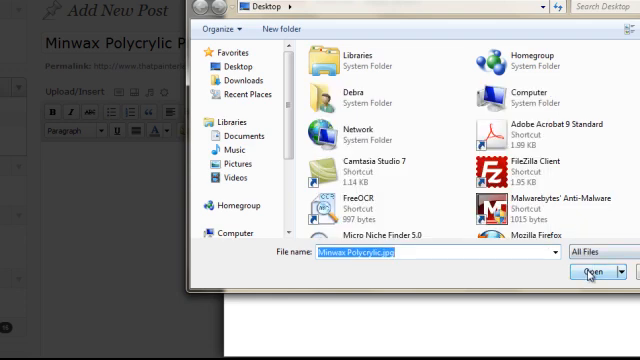
left_click(579, 271)
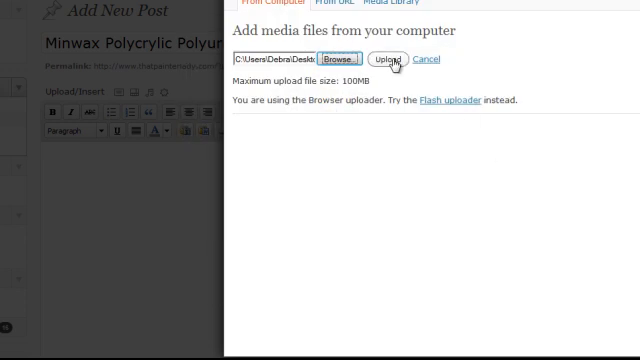
left_click(388, 59)
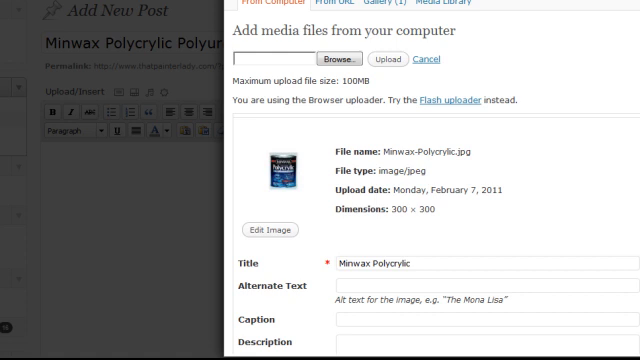
Set the image's link URL to the Amazon listing and insert it full size.
scroll("down", 3)
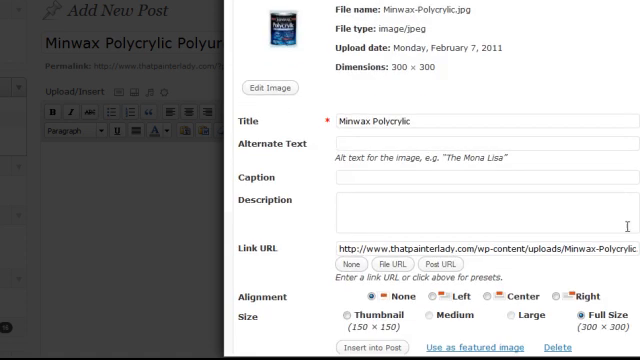
left_click(350, 262)
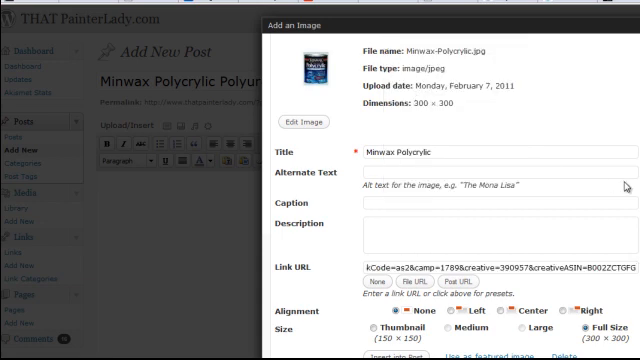
scroll("down", 3)
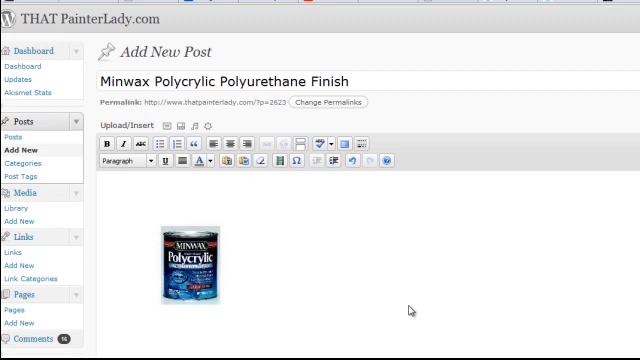
mouse_move(277, 196)
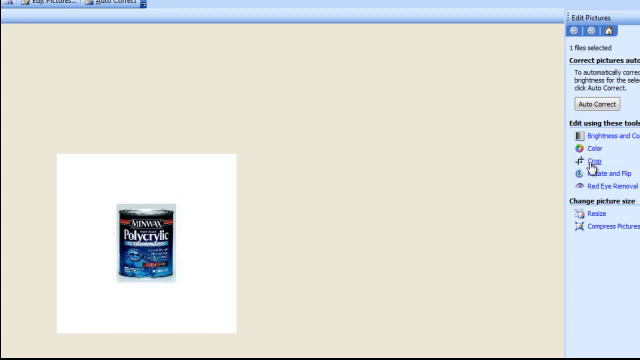
Crop the Polycrylic photo tightly around the can to 107×139 pixels.
left_click(596, 160)
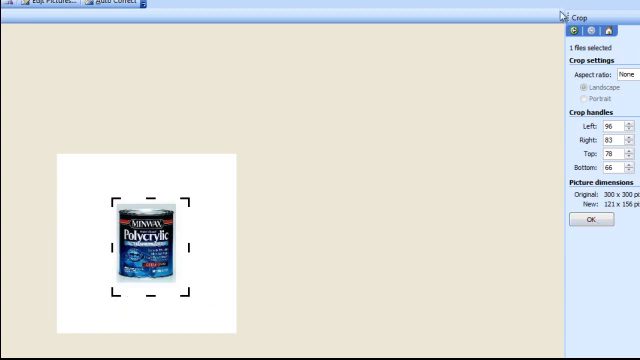
left_click(592, 219)
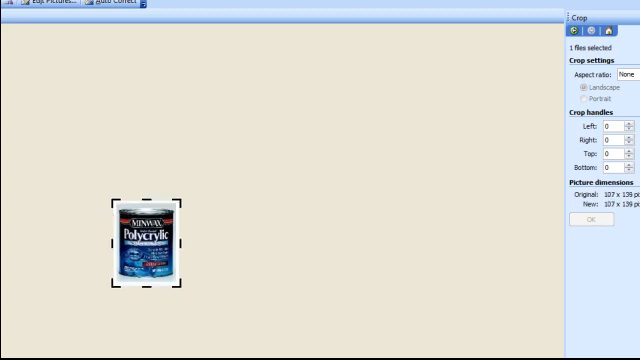
mouse_move(314, 290)
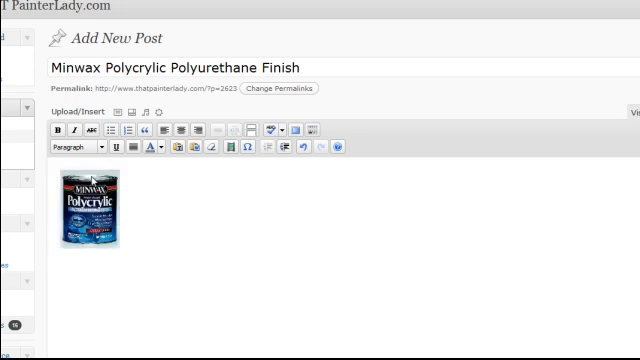
Select the Polycrylic image in the post to edit its settings.
left_click(83, 215)
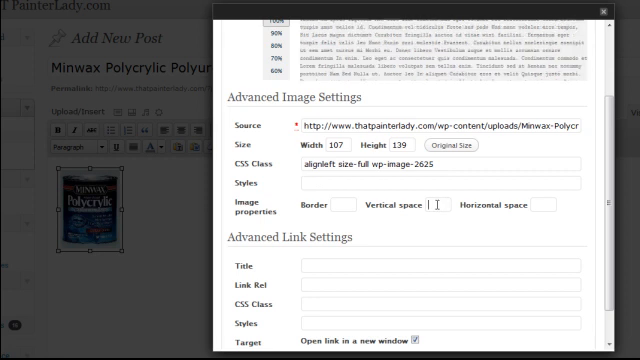
Set vertical and horizontal space to 10 pixels and update the image.
type("10")
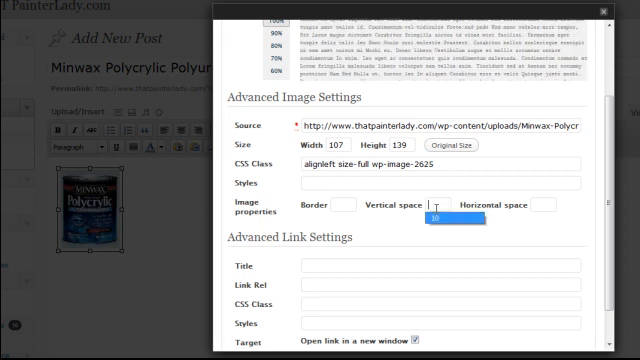
type("10")
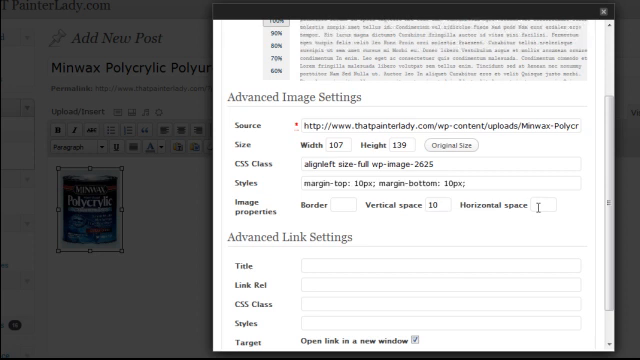
type("10")
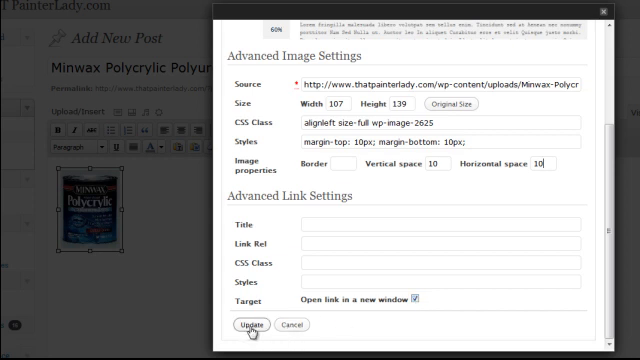
left_click(249, 325)
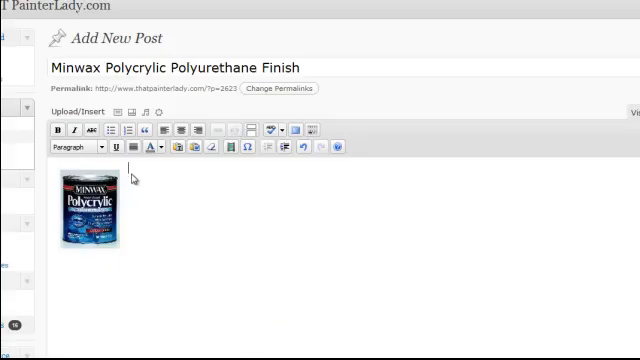
Type 'Minwax Polycrylic Polyurethane Finish' beside the image, save the draft, and preview.
type("Minwax Polycrylic Polyurethane")
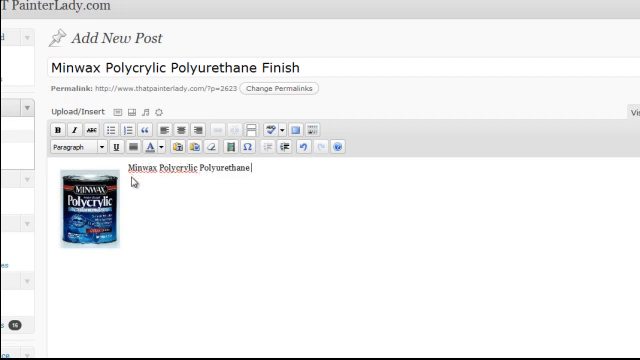
type("Fin")
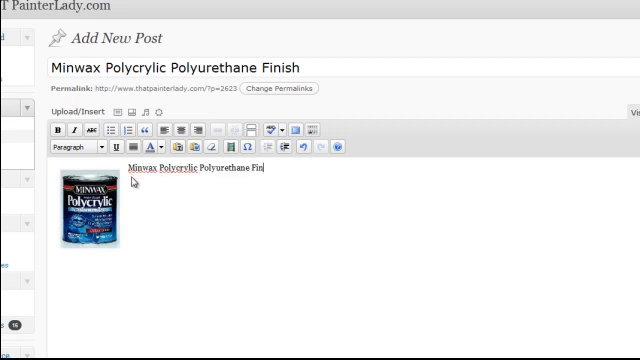
type("ish")
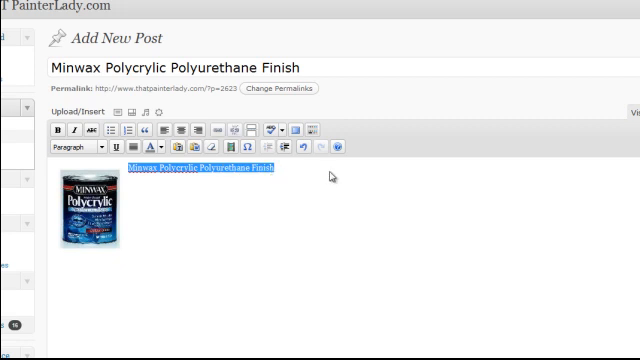
scroll("down", 3)
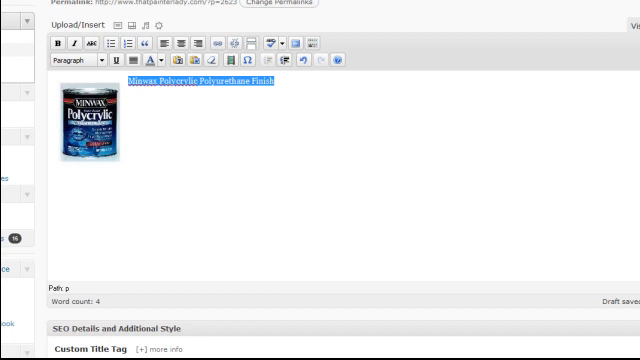
scroll("down", 3)
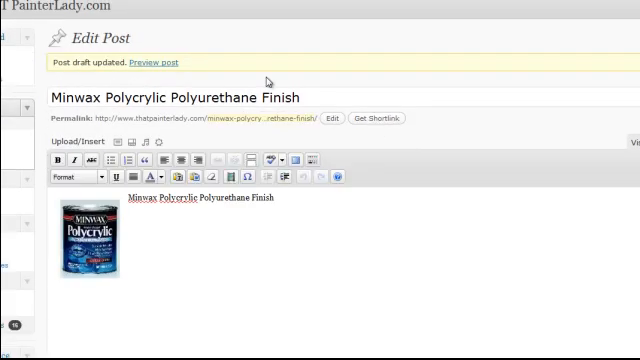
right_click(172, 62)
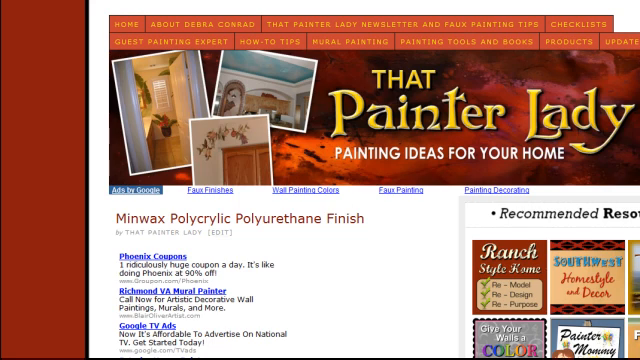
Scroll the blog preview down to the Minwax post and its product image.
scroll("down", 3)
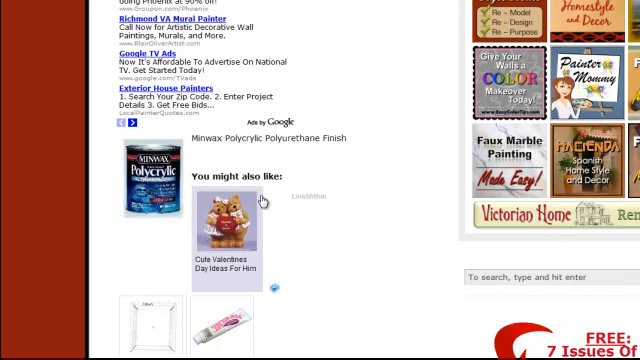
mouse_move(225, 165)
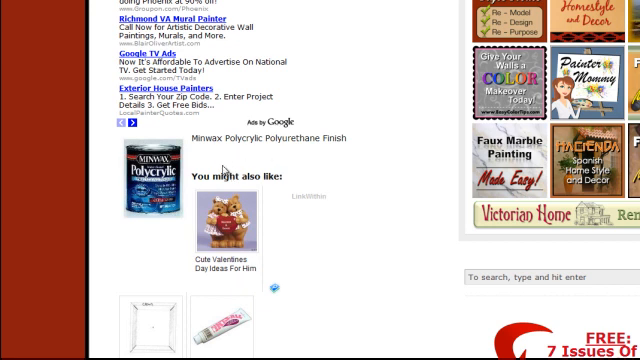
mouse_move(165, 188)
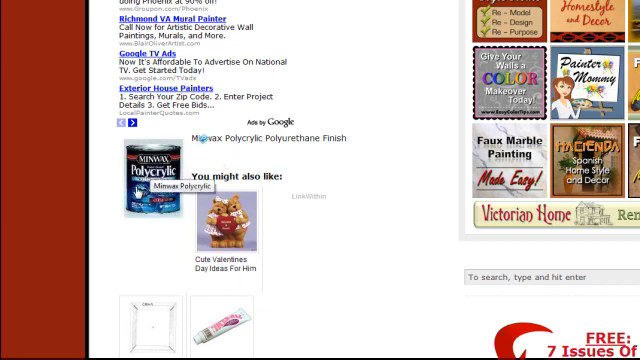
scroll("down", 3)
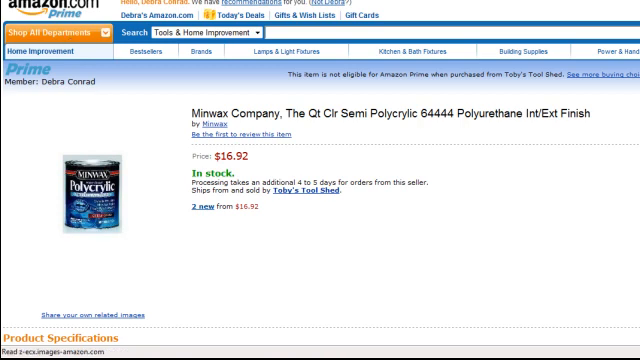
scroll("down", 3)
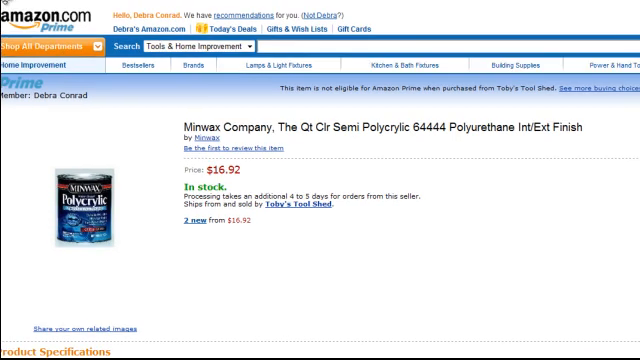